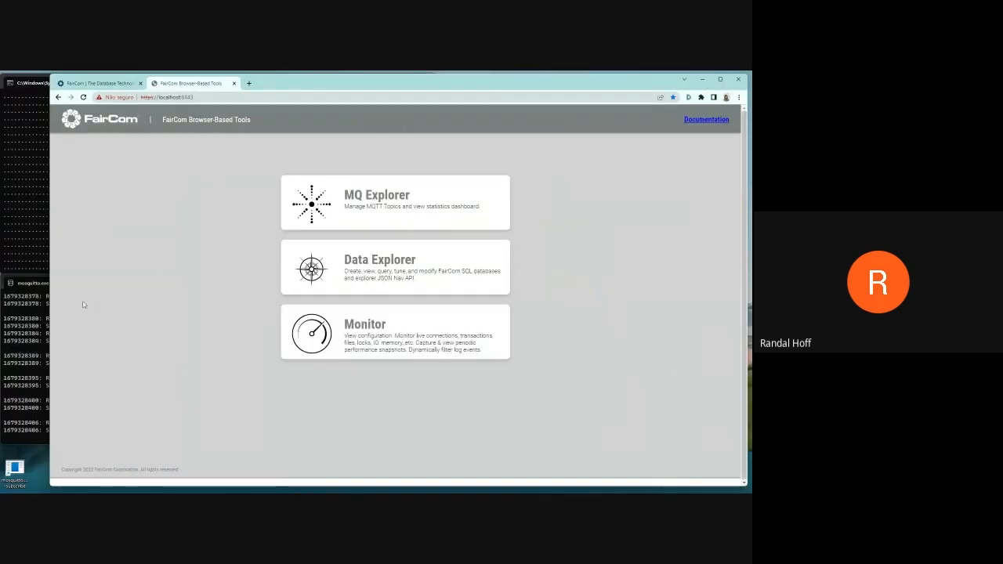
mouse_move(29, 250)
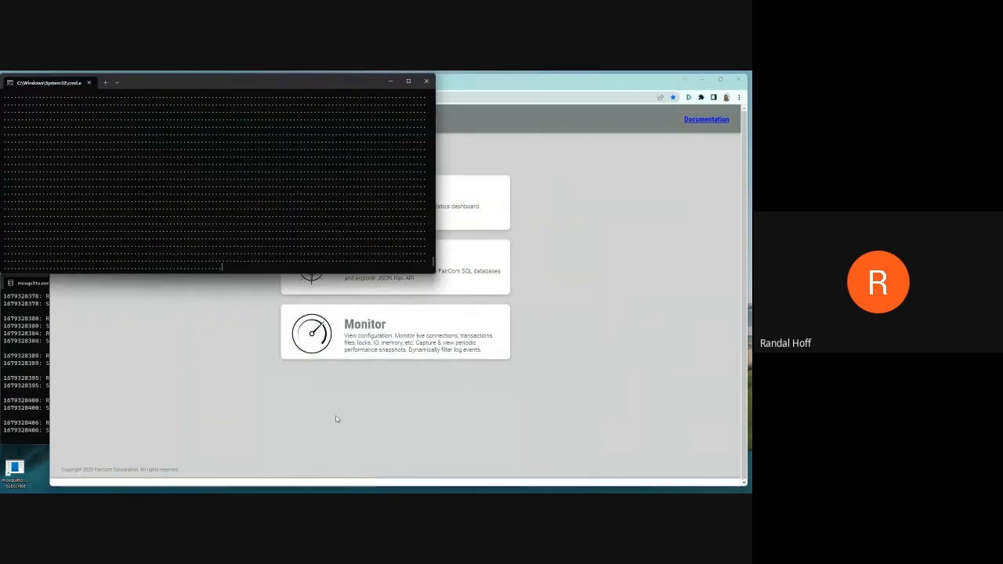
Launch faircom.exe from C:\Faircom\Server1\server, then minimize the Explorer window
left_click(281, 484)
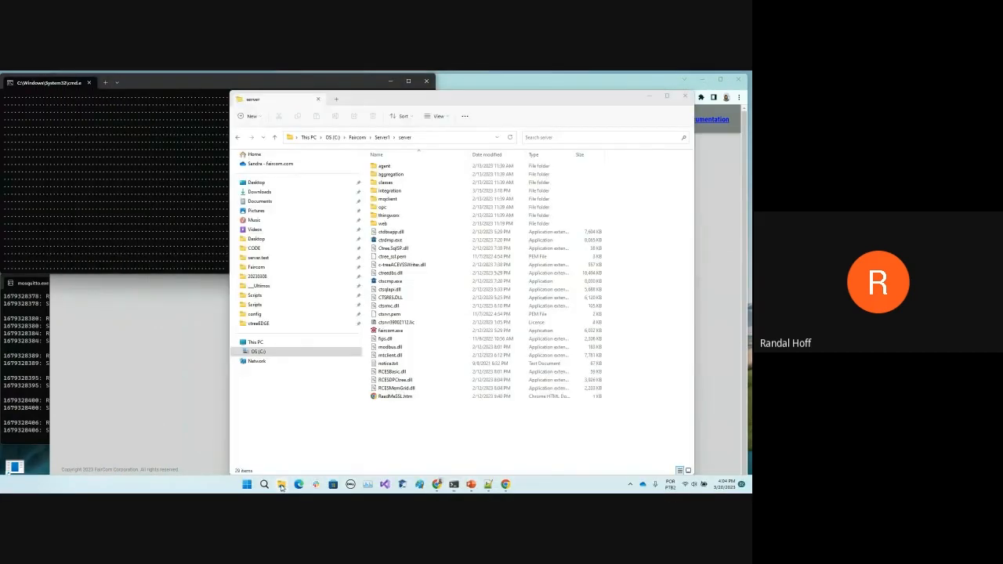
left_click(391, 329)
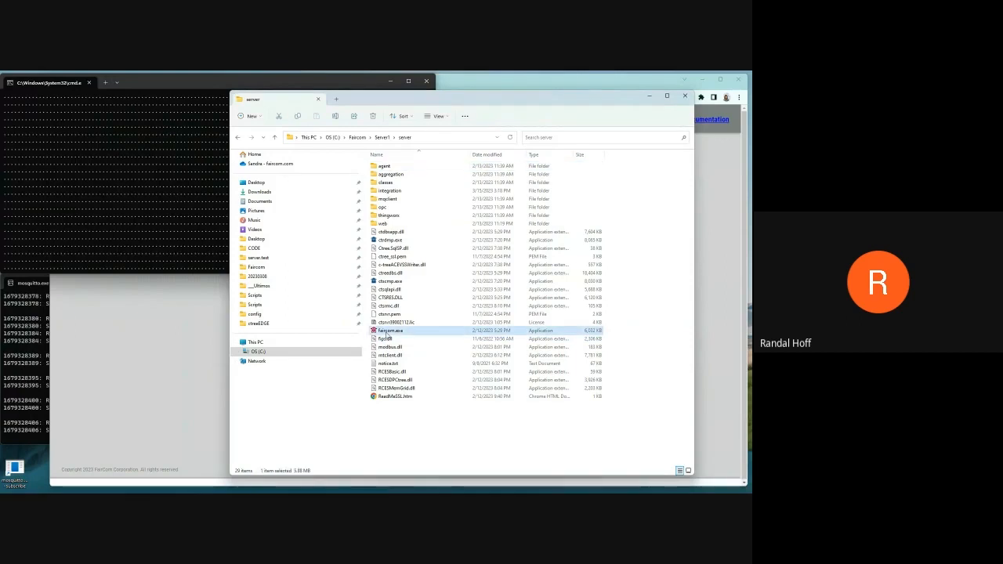
double_click(390, 329)
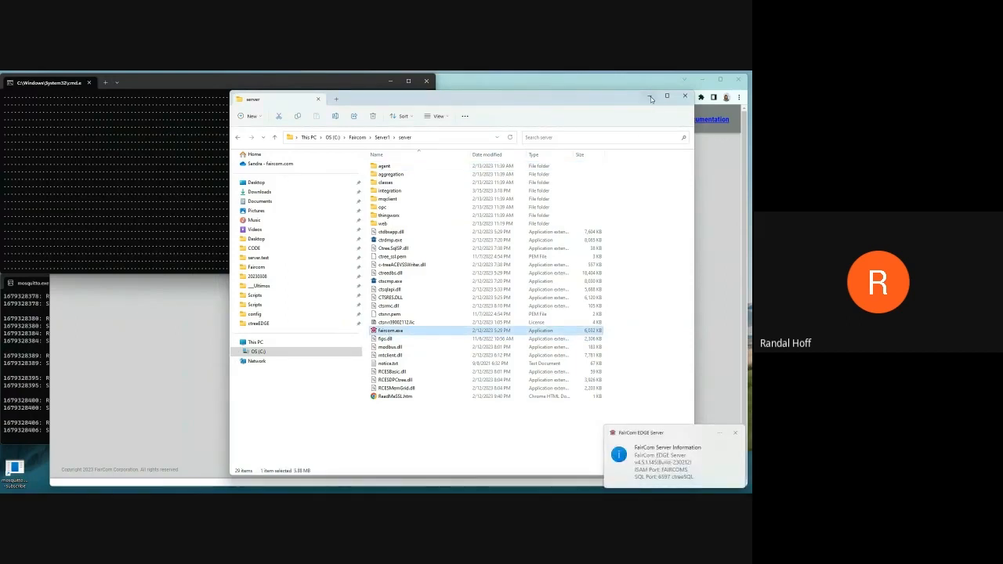
mouse_move(651, 96)
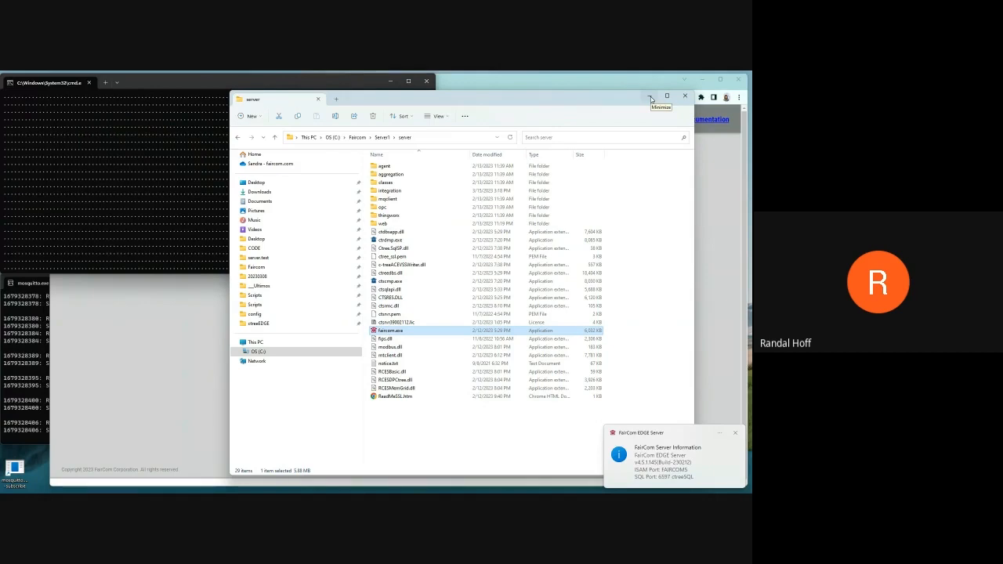
left_click(734, 432)
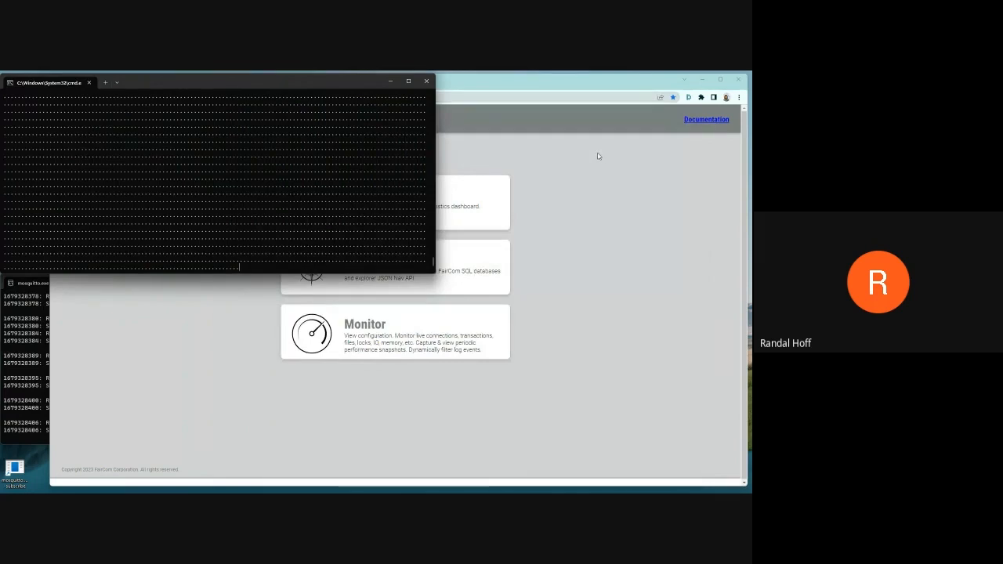
mouse_move(173, 344)
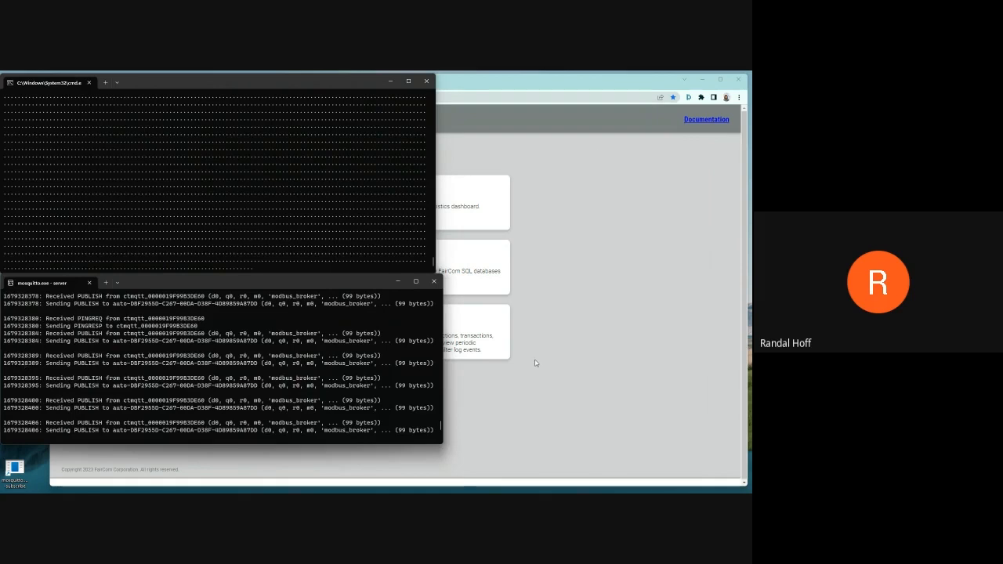
mouse_move(535, 363)
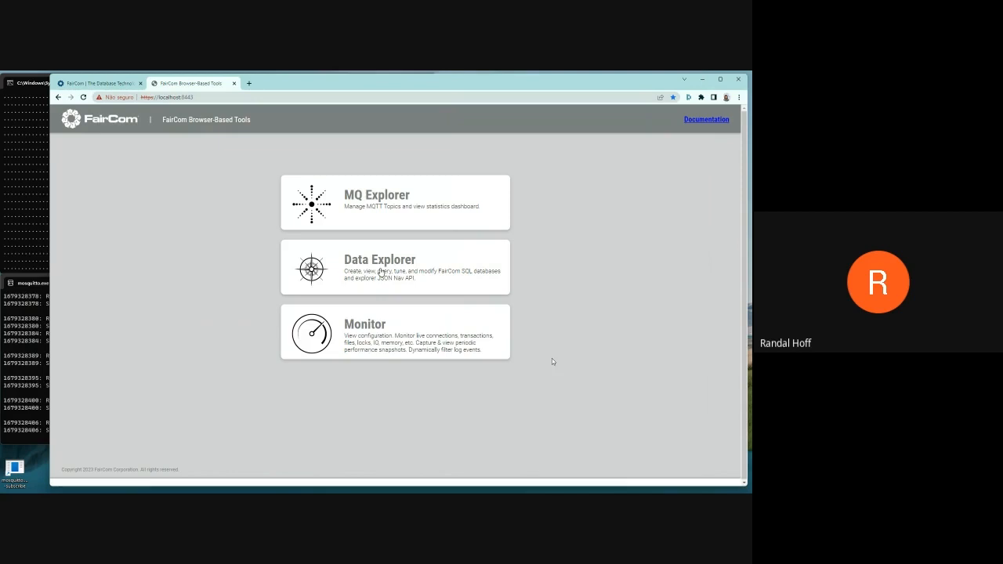
Log in to Data Explorer as admin and open the empty ctreeSQL Tables list
left_click(379, 267)
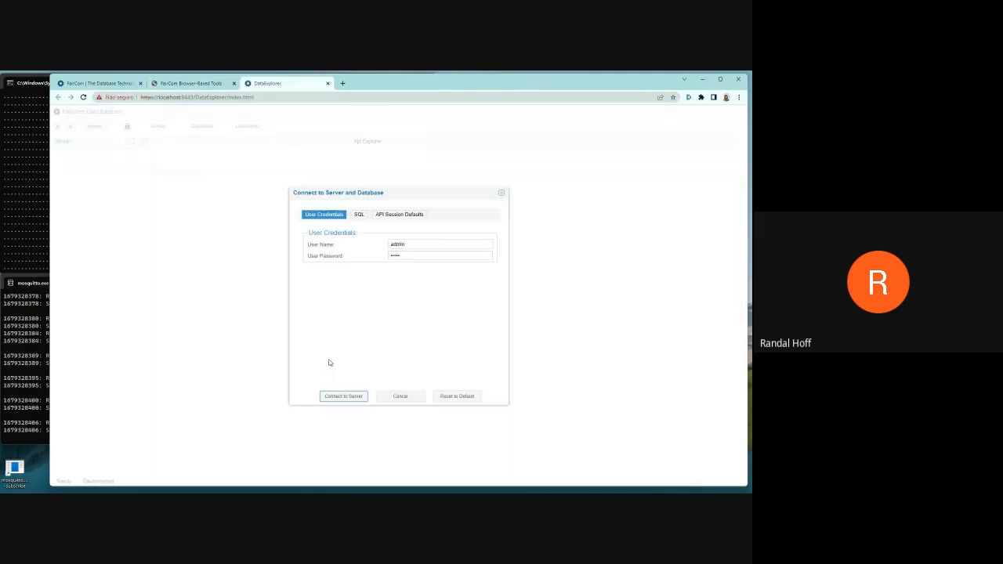
left_click(343, 396)
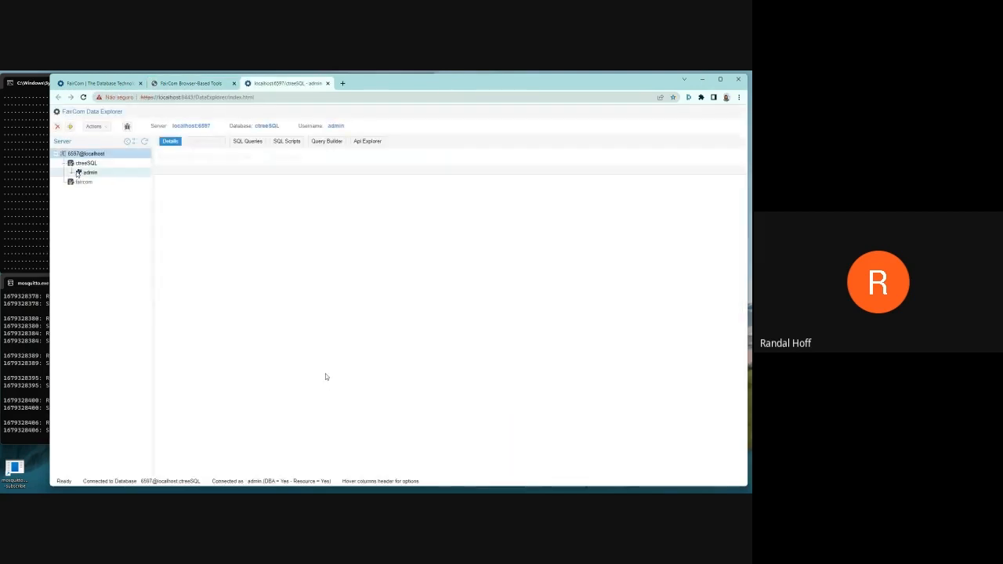
left_click(76, 172)
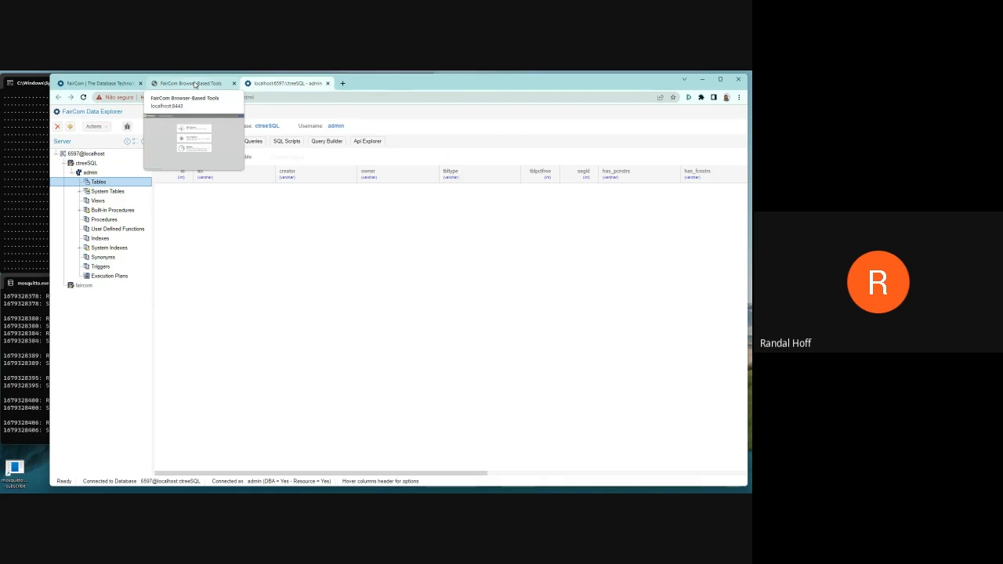
Open MQ Explorer's API Explorer and select the createInput action
left_click(192, 83)
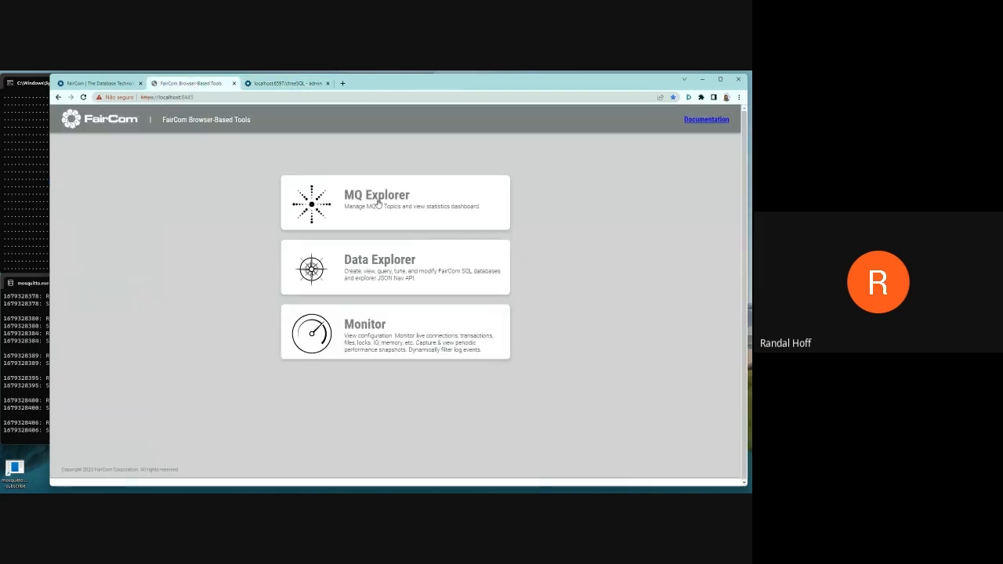
left_click(395, 202)
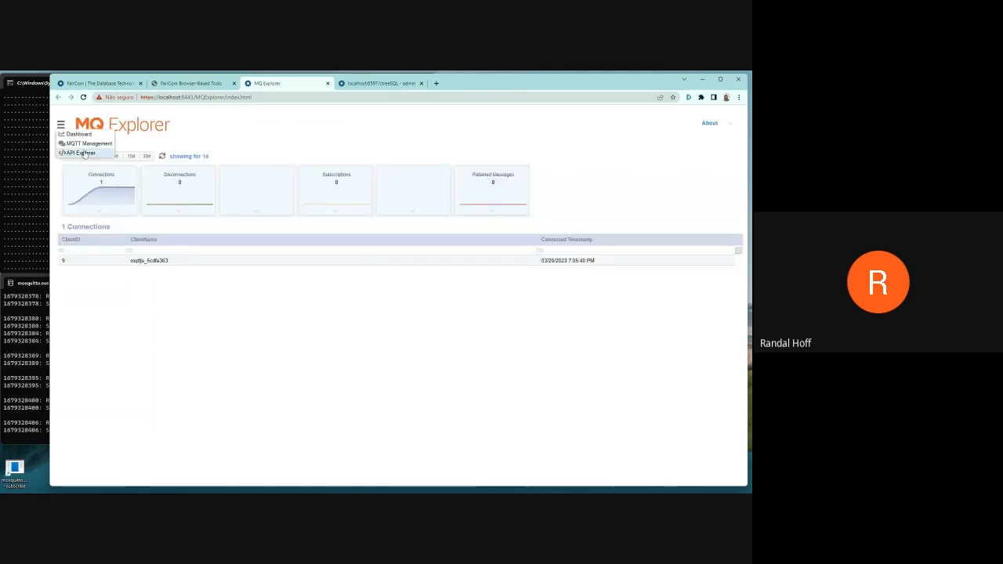
left_click(81, 153)
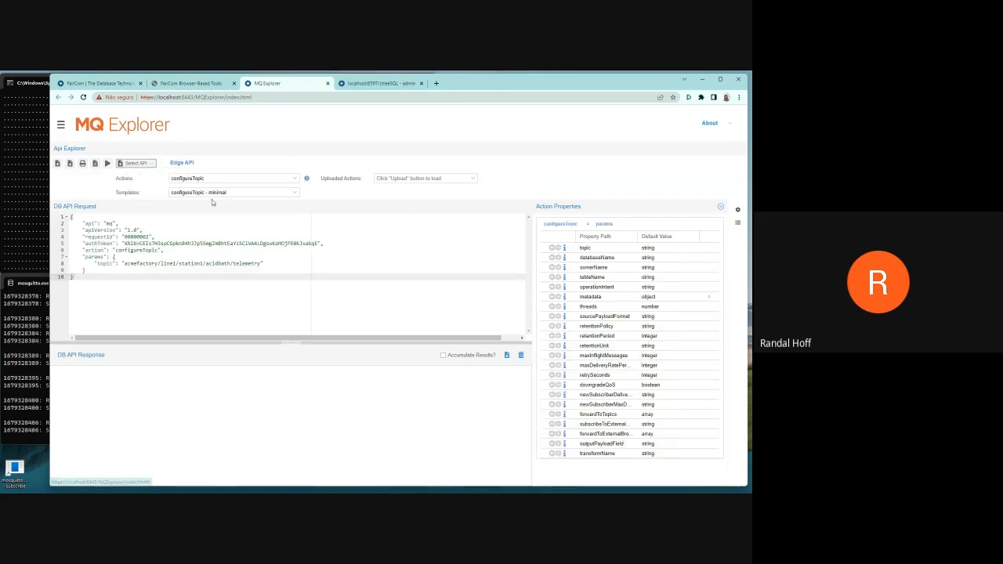
left_click(232, 178)
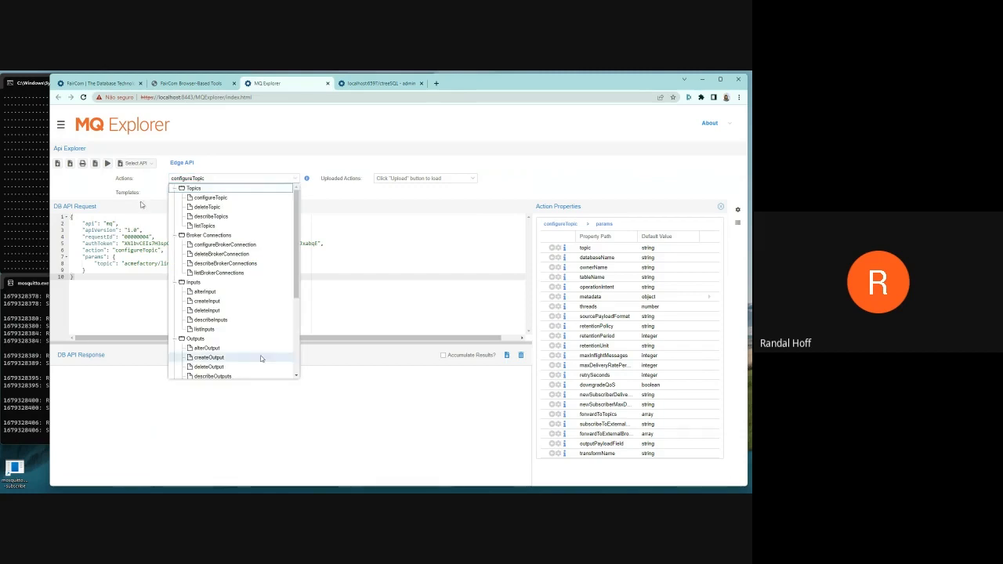
left_click(206, 301)
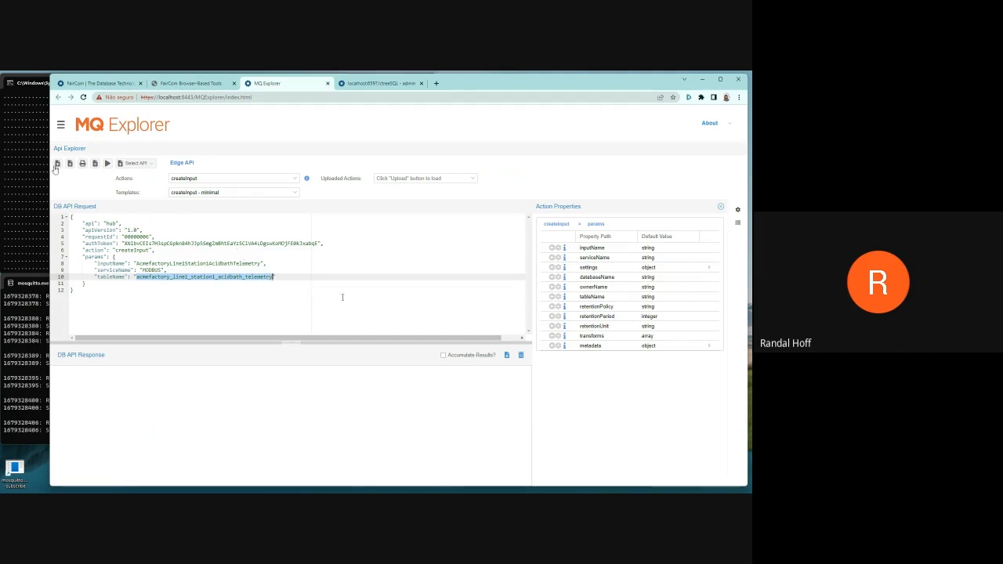
mouse_move(57, 163)
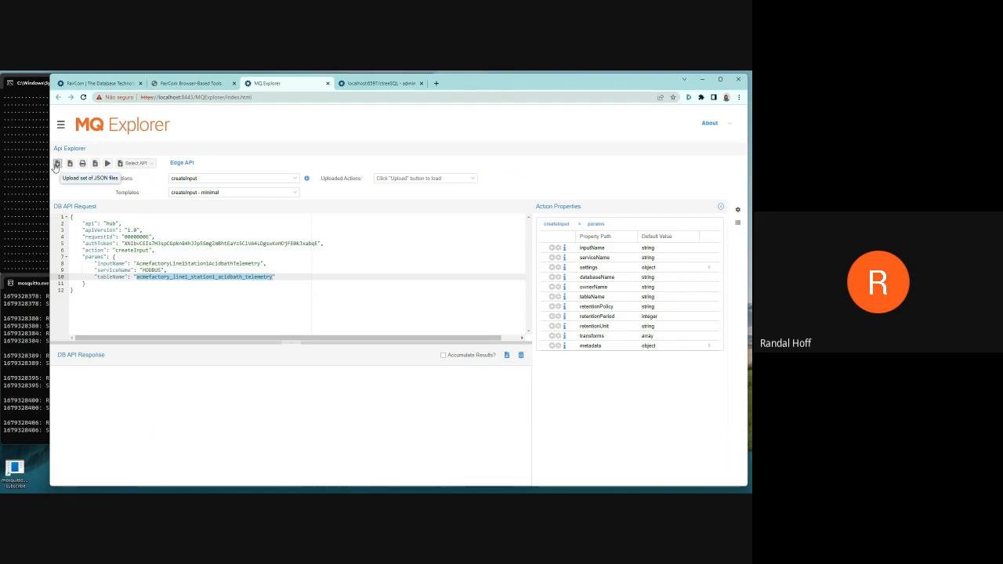
Upload 01- createInput.json and review its modbusRTU serial settings and propertyMapList
left_click(56, 163)
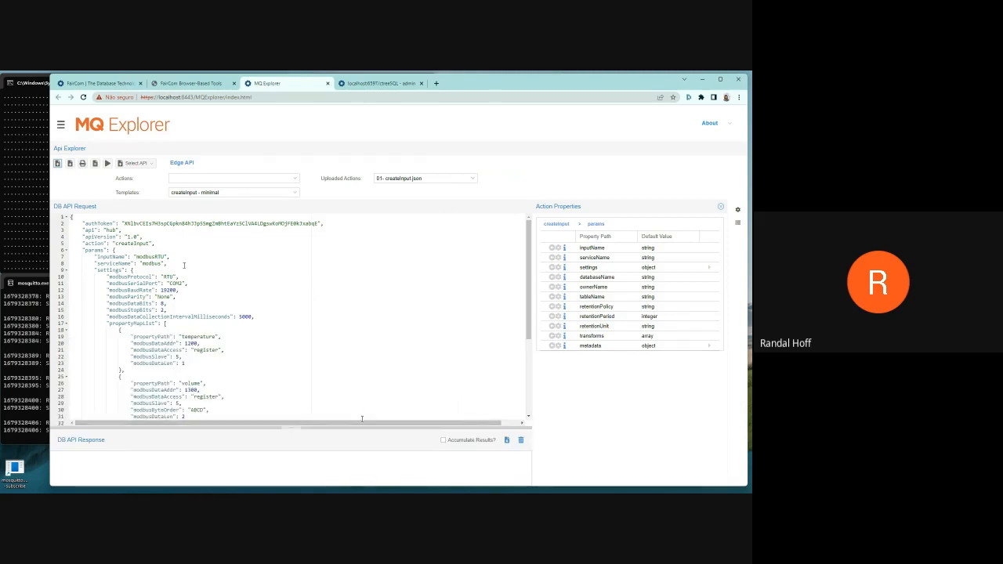
double_click(151, 264)
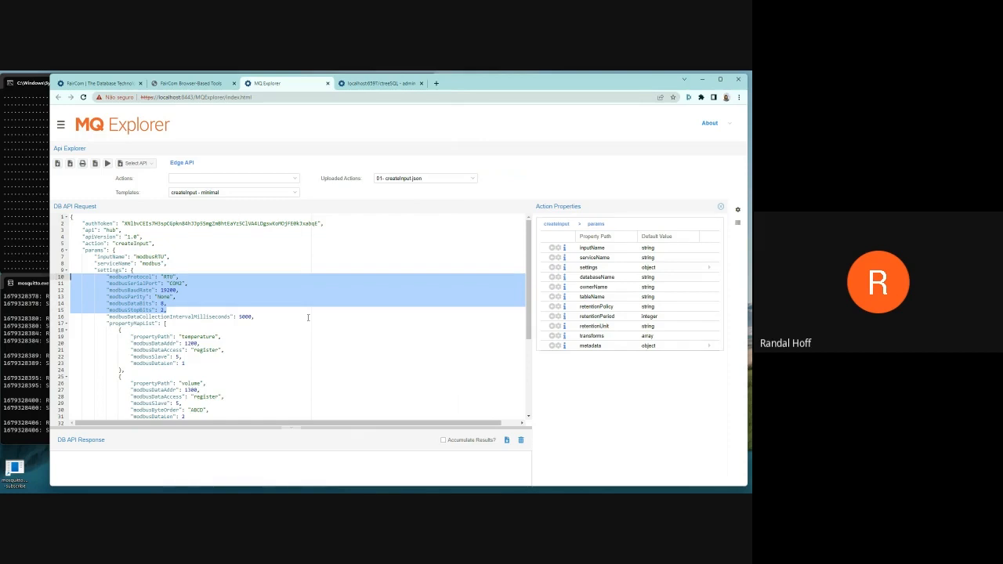
scroll("down", 3)
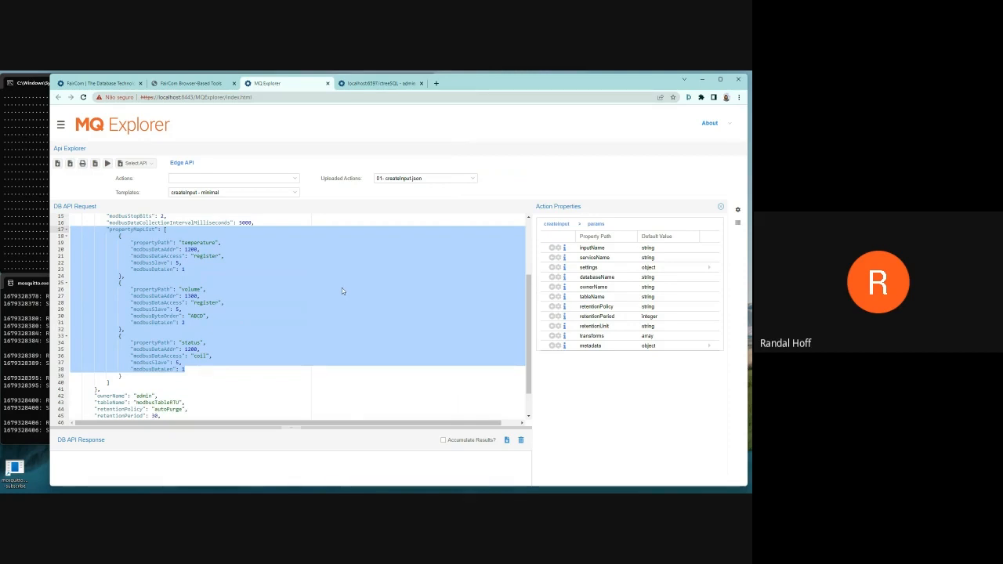
mouse_move(327, 300)
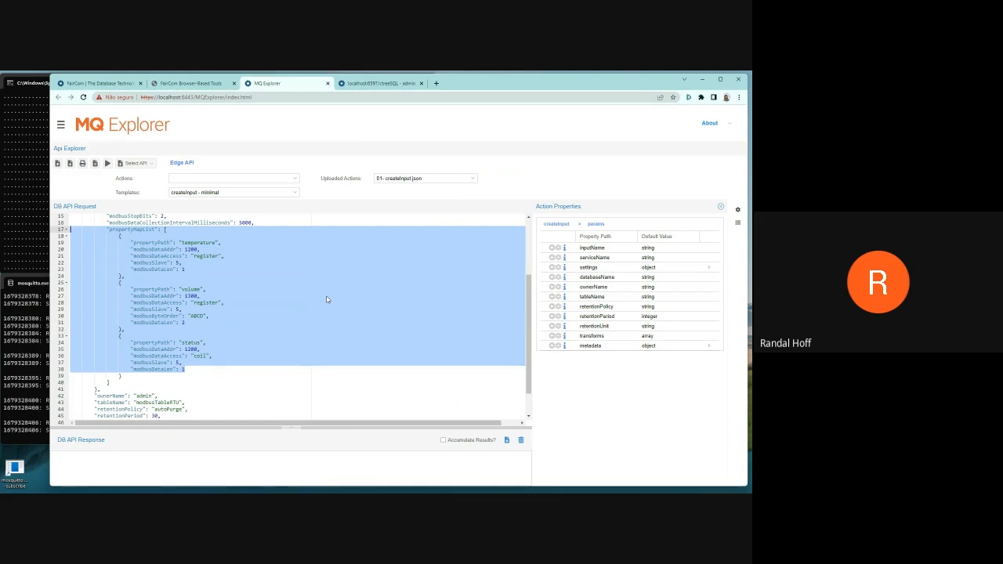
scroll("down", 3)
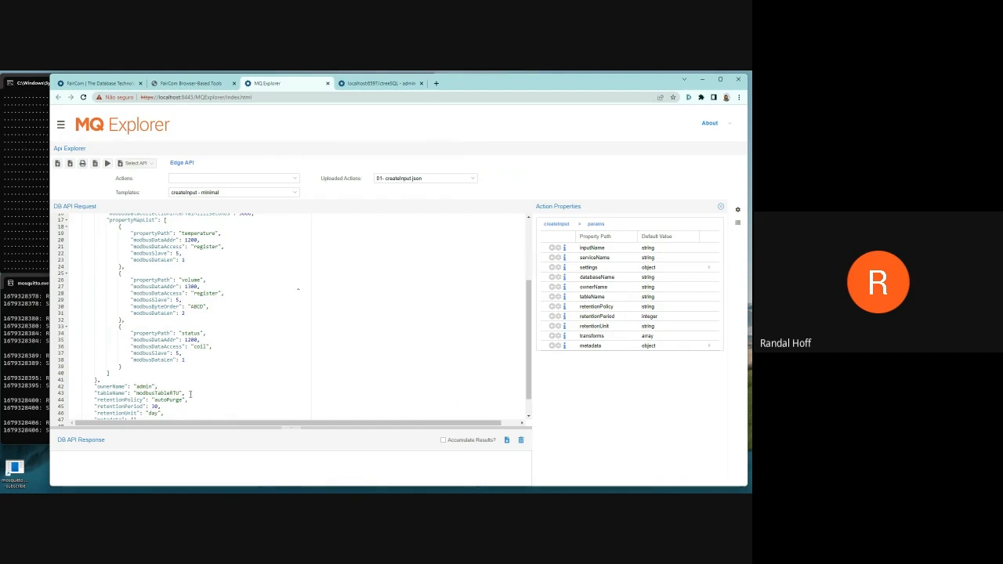
double_click(157, 393)
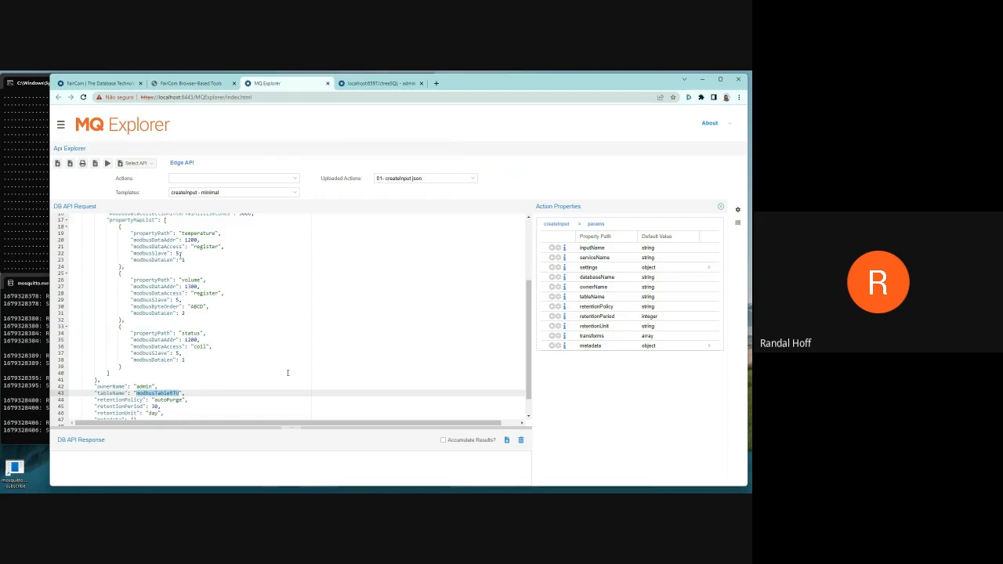
Run the createInput request, confirm errorCode 0, and return to Data Explorer
left_click(107, 163)
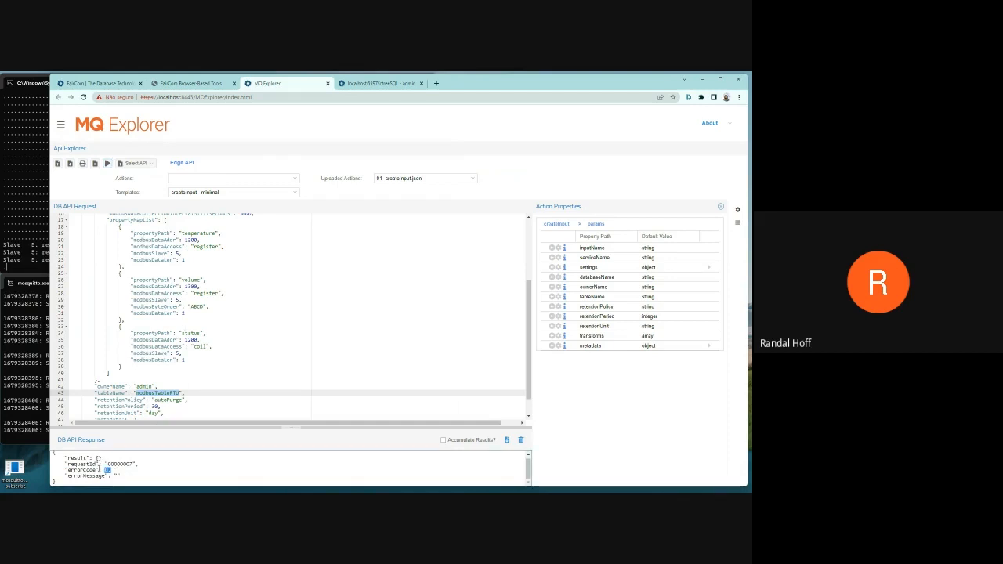
double_click(79, 469)
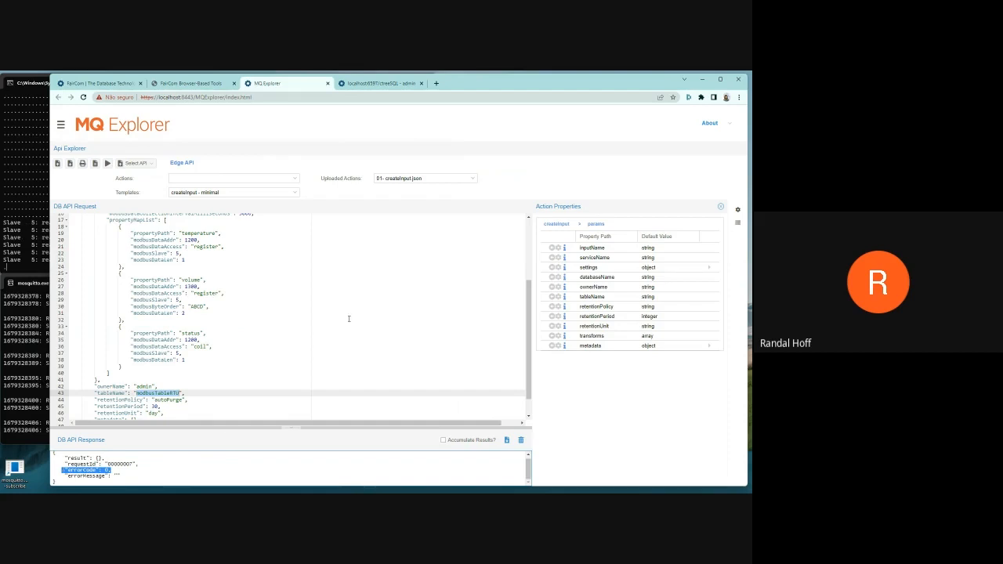
mouse_move(384, 131)
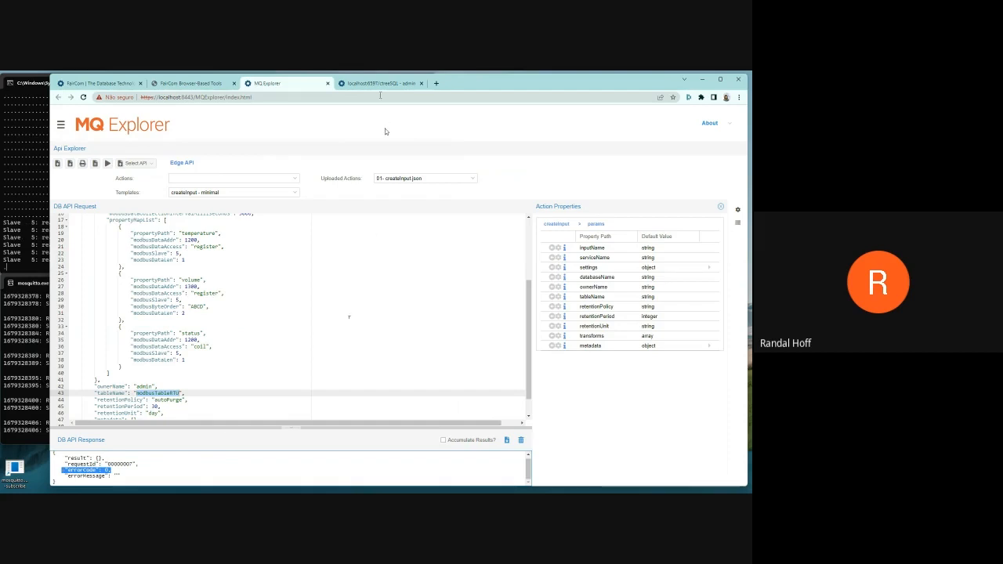
left_click(379, 83)
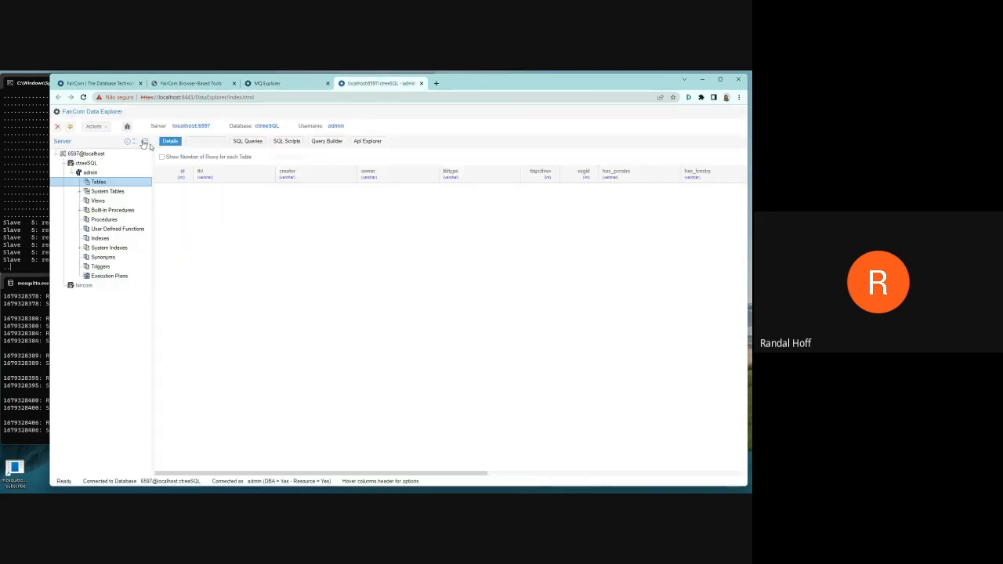
Refresh tables, view a modbustablertu record's JSON source_payload, then cancel the viewer
left_click(117, 191)
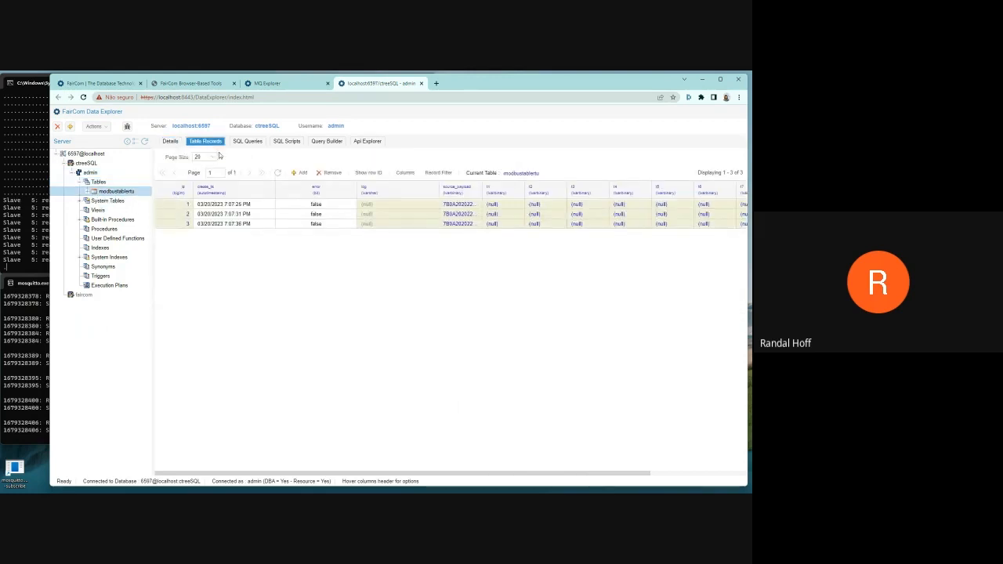
mouse_move(278, 173)
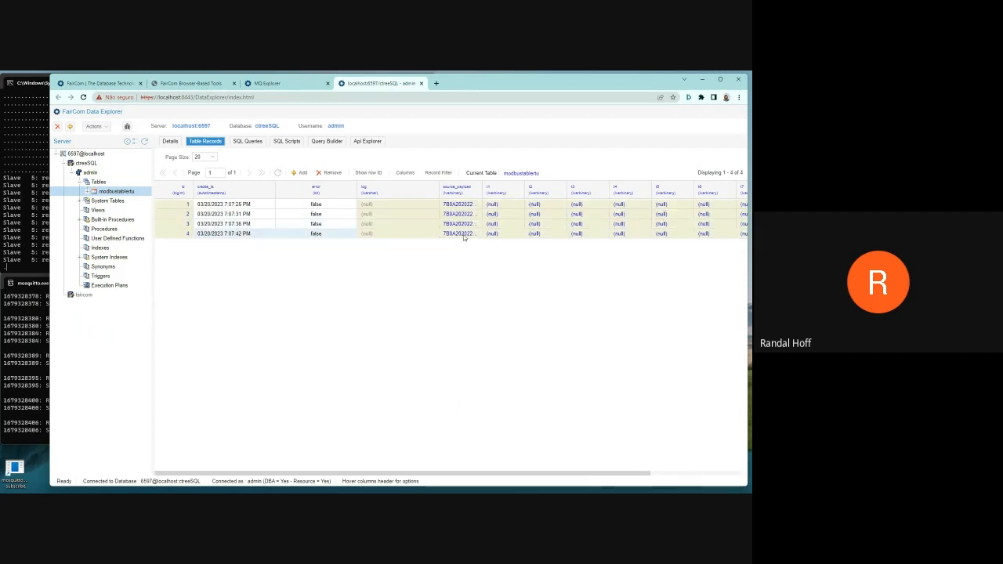
double_click(459, 233)
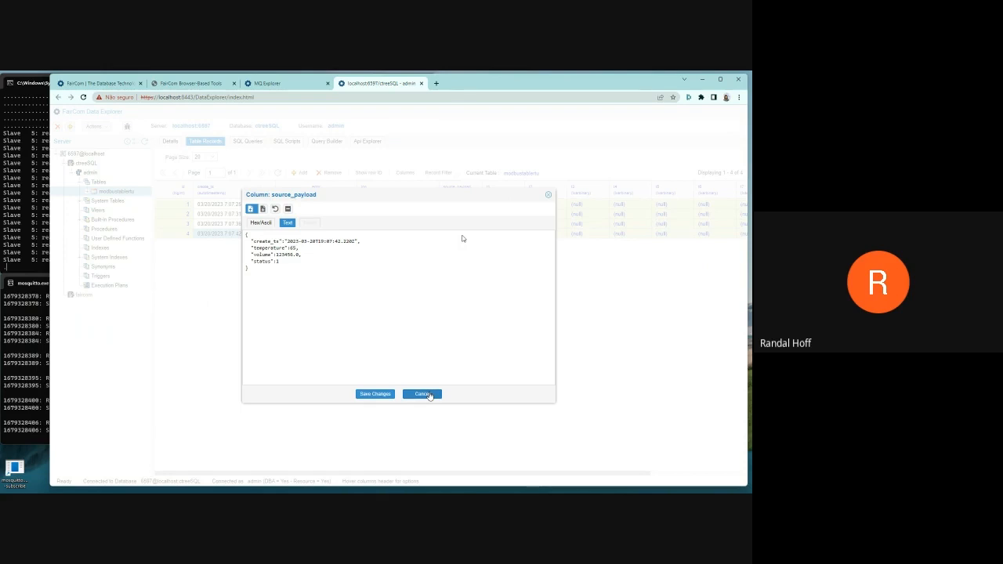
left_click(267, 83)
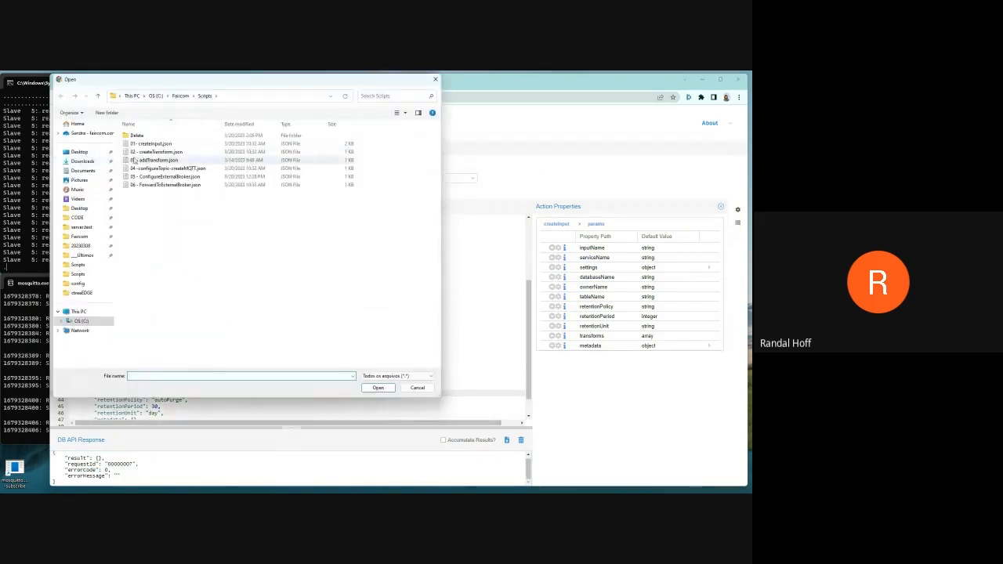
Load 02 - createTransform.json, check targetTableName modbus_sensor1, and send it
double_click(158, 151)
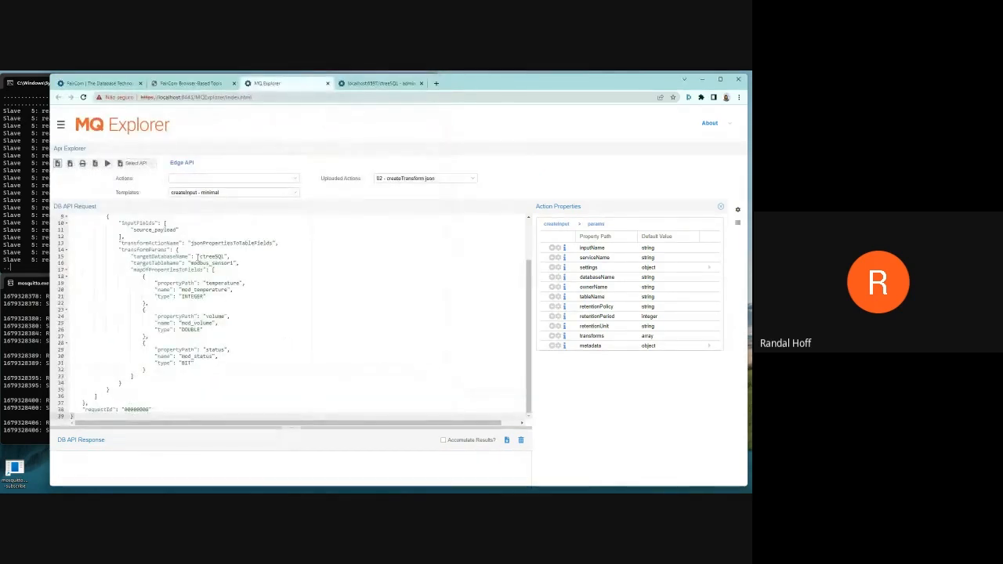
double_click(233, 243)
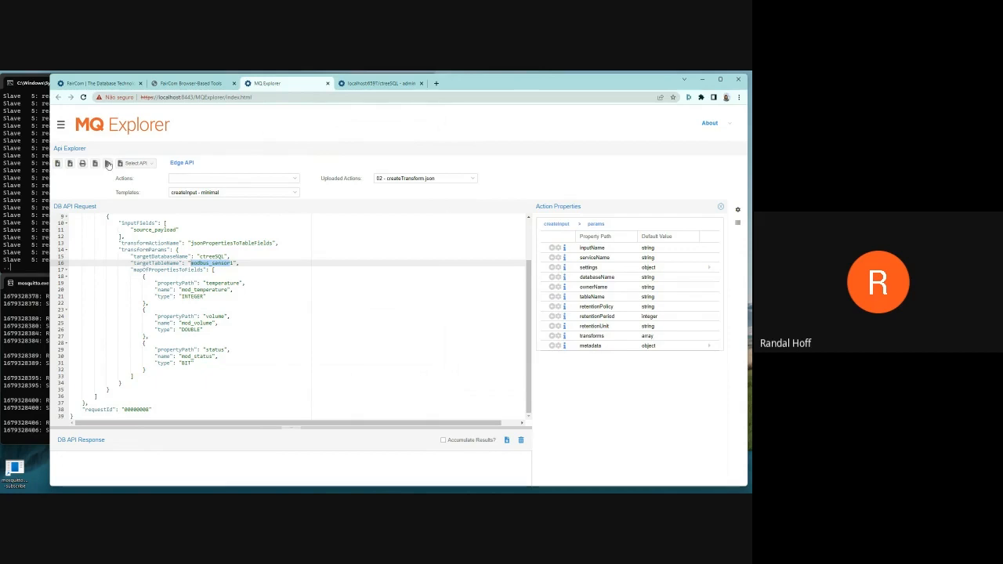
left_click(108, 163)
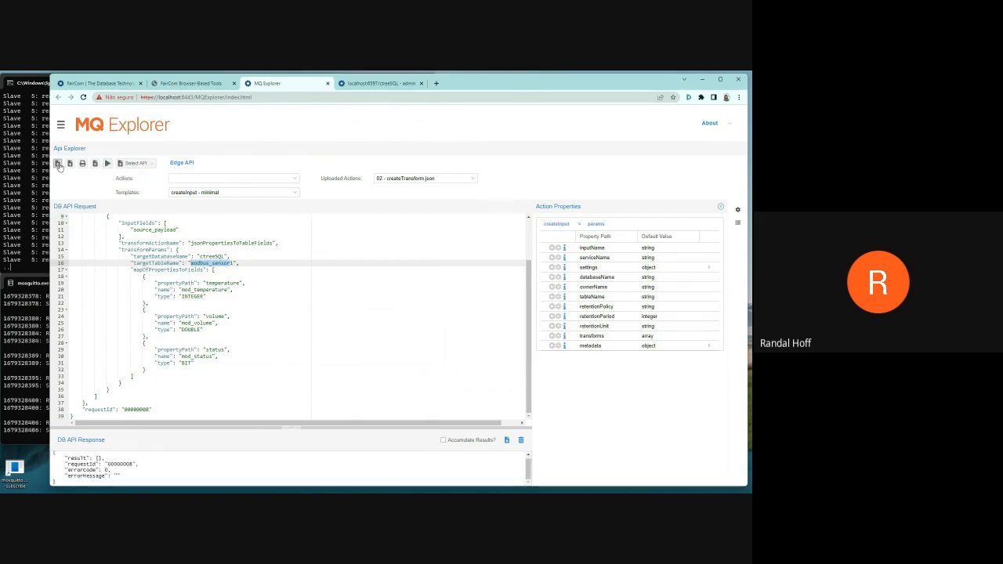
Load 03 - addTransform.json linking transform_modbus1, then switch to Data Explorer
left_click(59, 163)
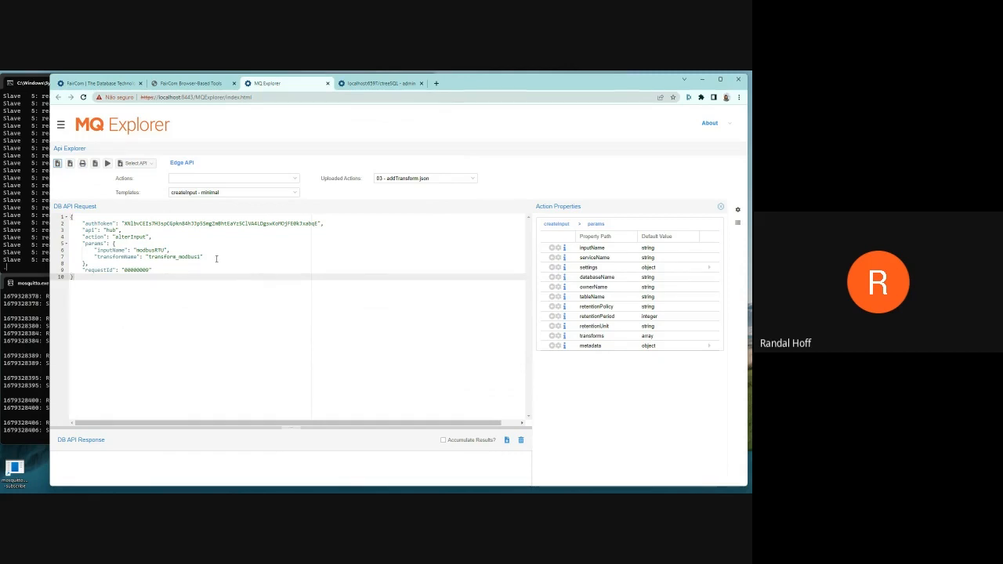
double_click(148, 250)
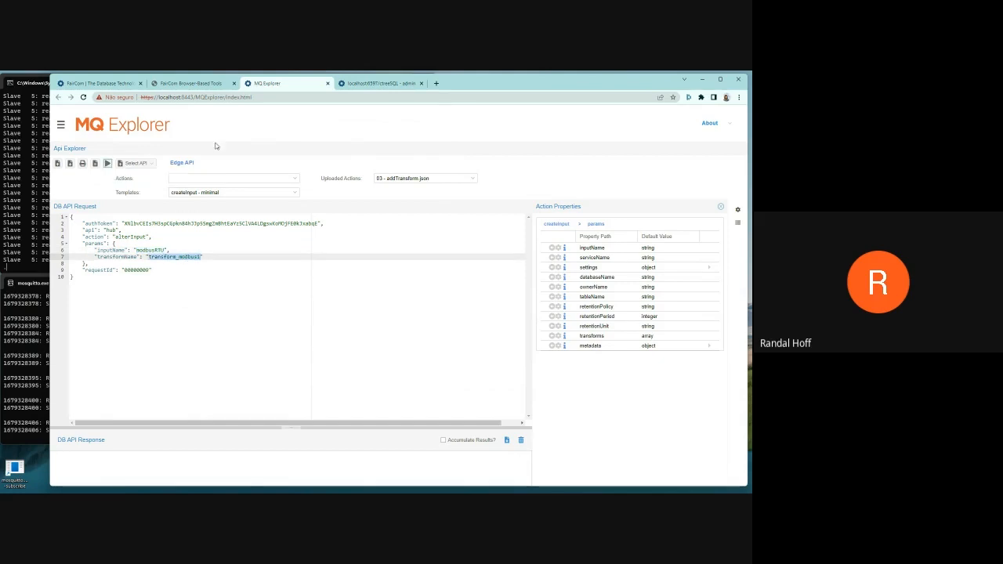
left_click(380, 83)
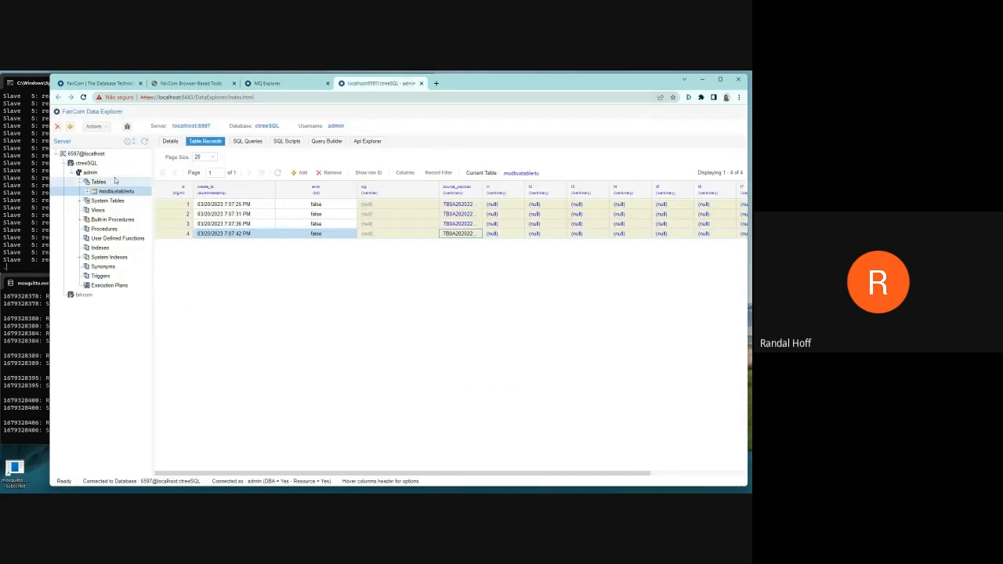
View modbus_sensor1's columns and records, then query rows where mod_temperature=65
left_click(98, 182)
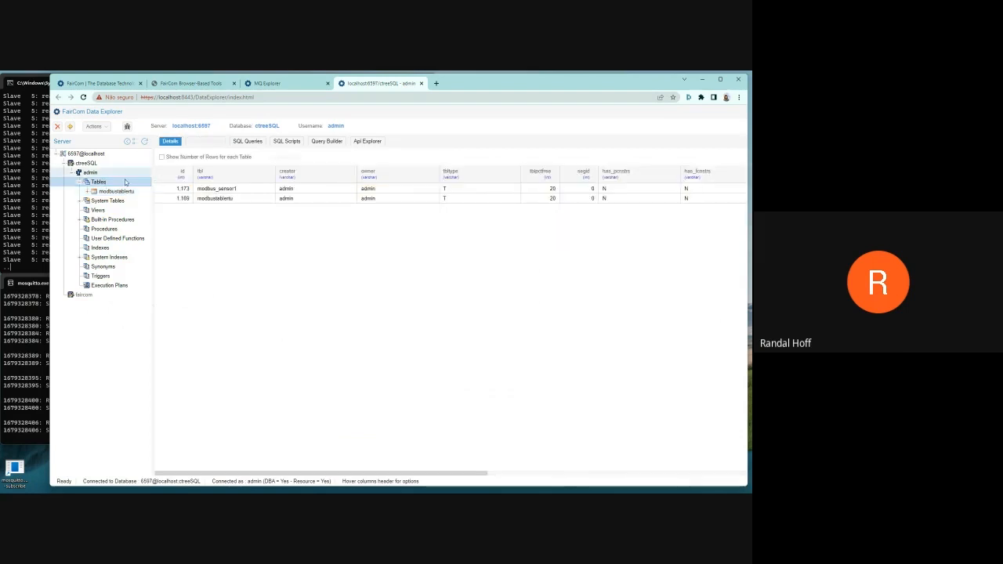
left_click(117, 192)
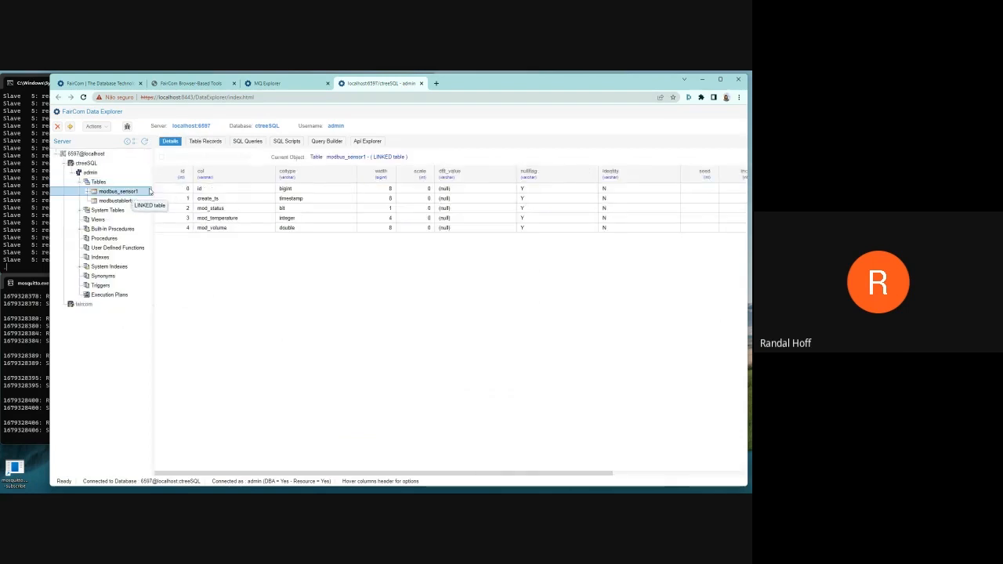
left_click(206, 141)
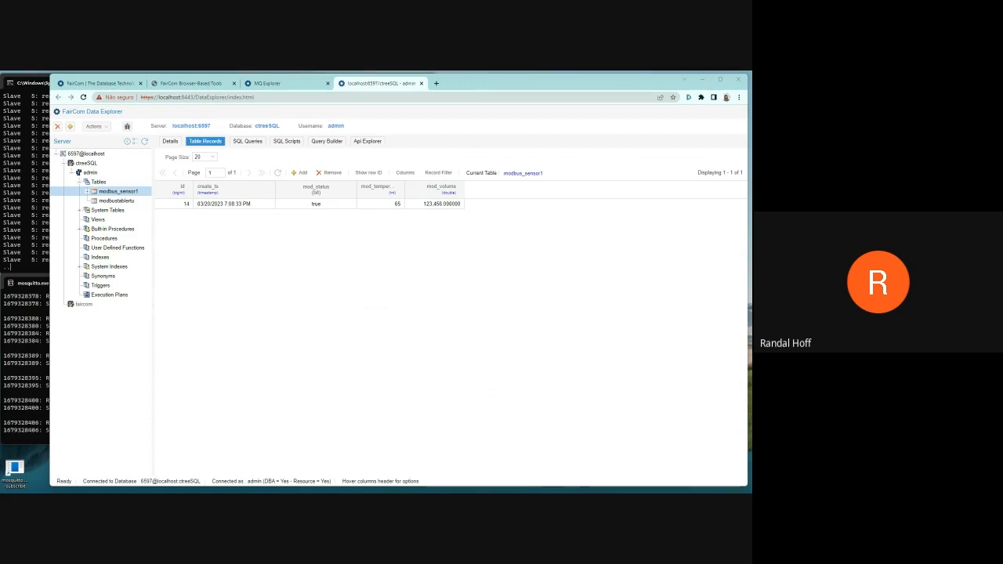
left_click(247, 141)
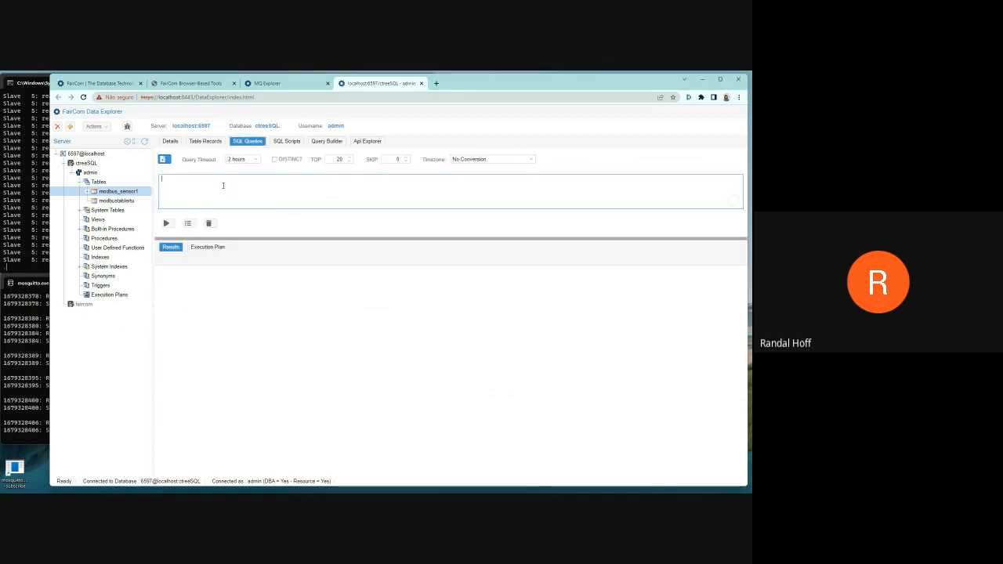
left_click(166, 223)
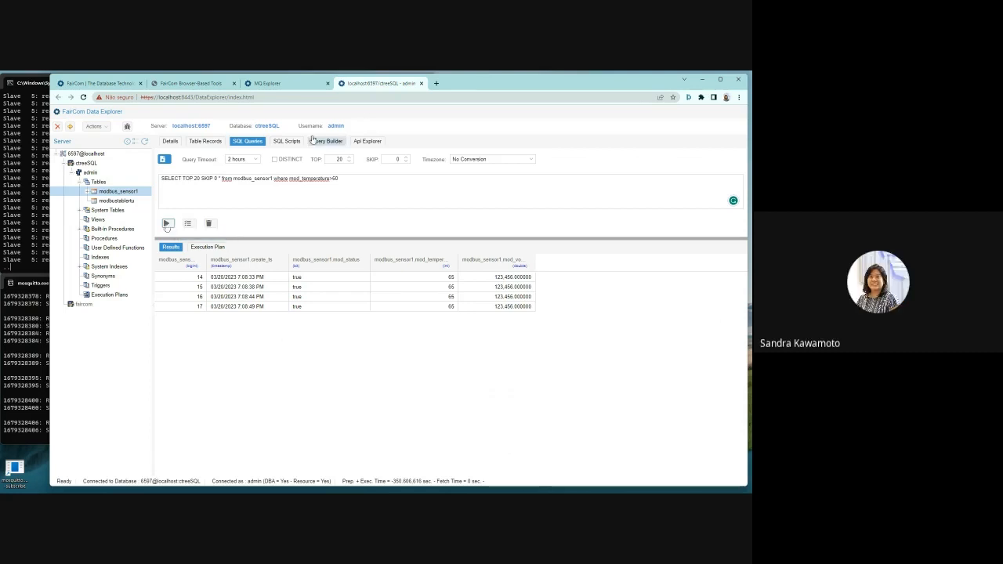
Load 04 - configureTopic-createMQTT.json, check topic modbus_topic, and send the request
left_click(263, 83)
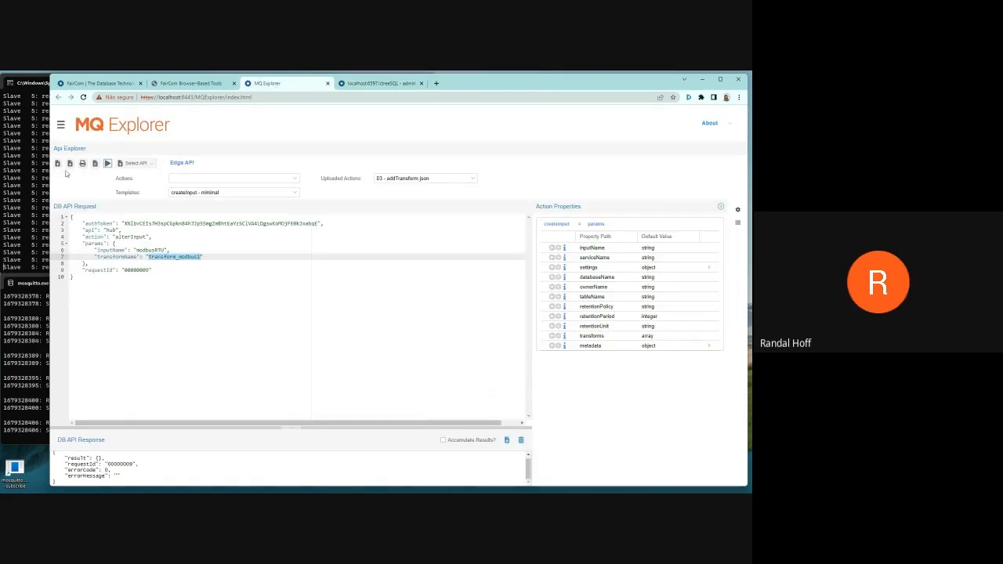
left_click(58, 163)
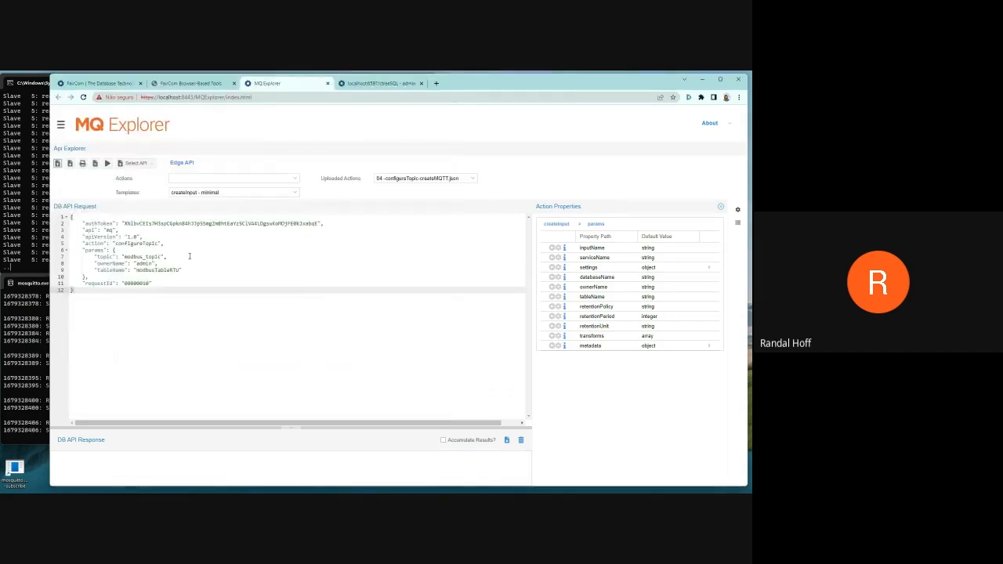
double_click(145, 270)
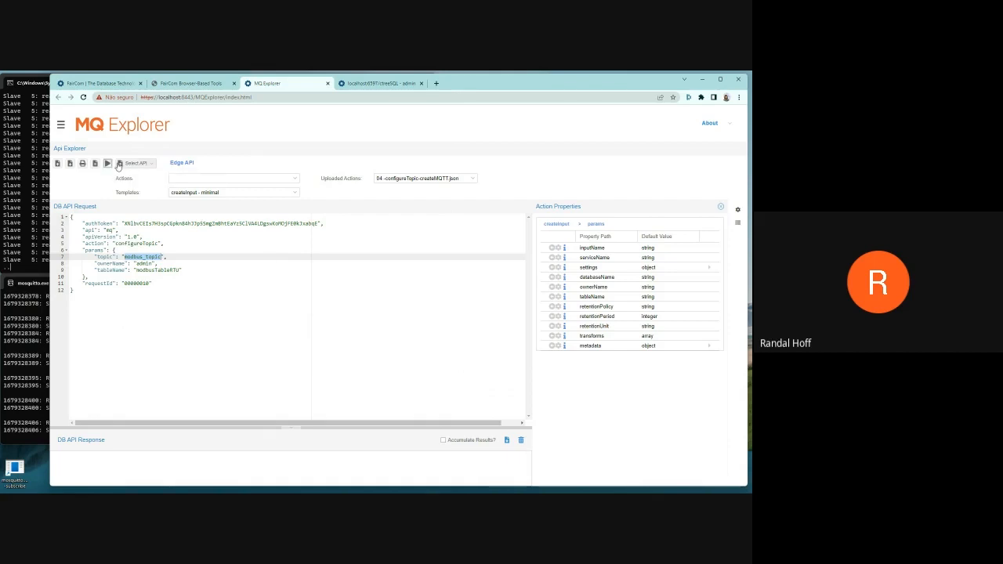
left_click(107, 163)
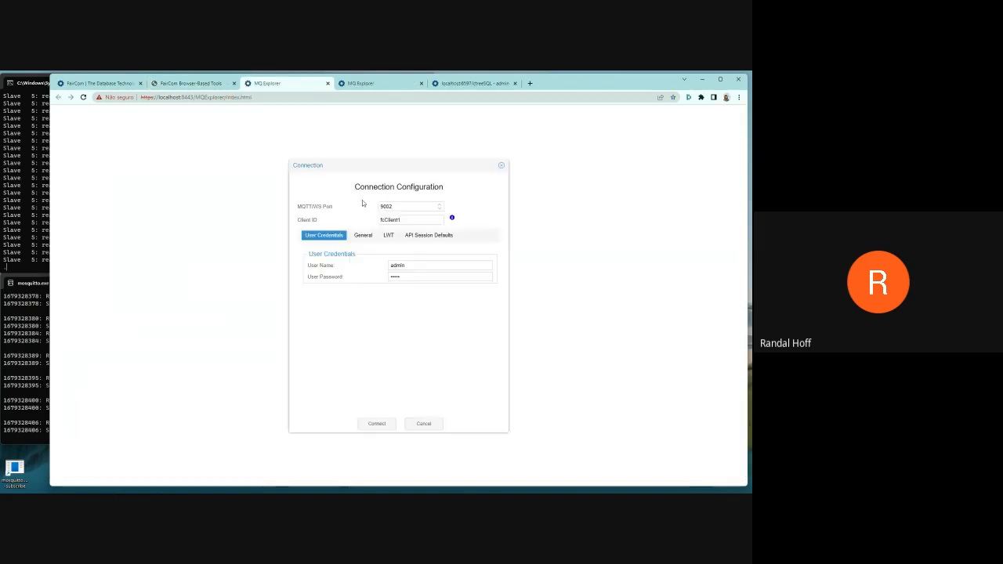
Connect the new session, subscribe to modbus_topic, and inspect an incoming Modbus message
left_click(376, 424)
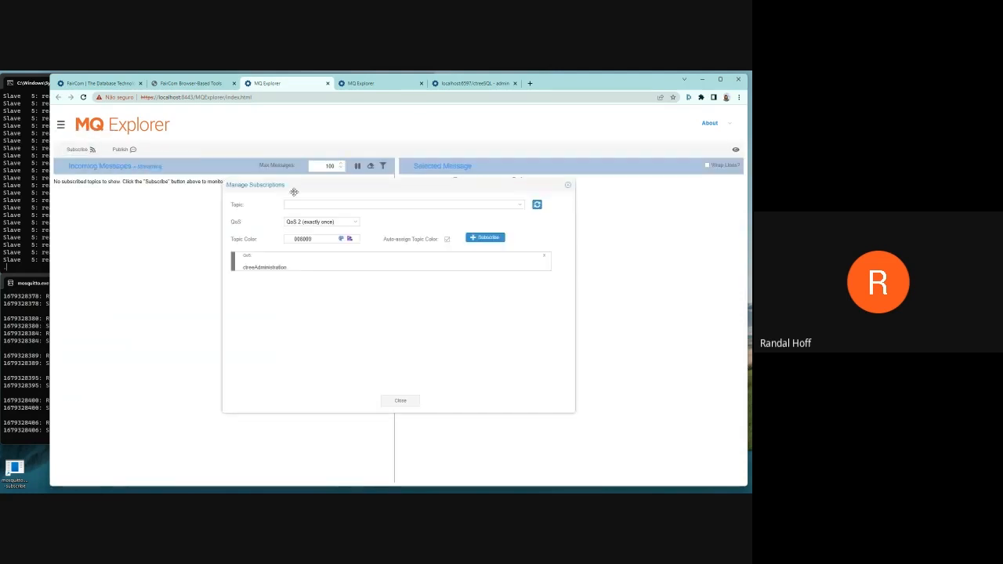
type("mod")
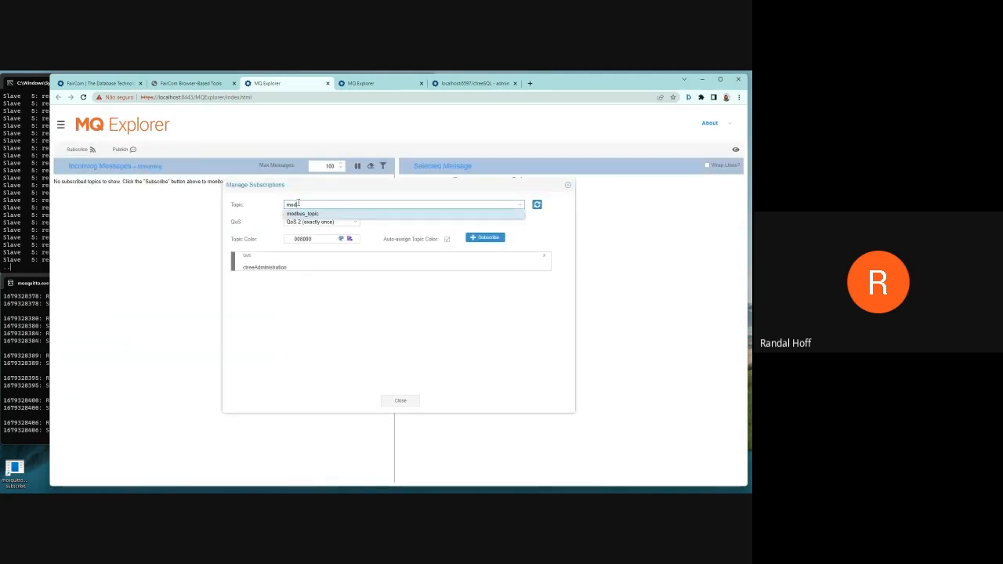
left_click(484, 237)
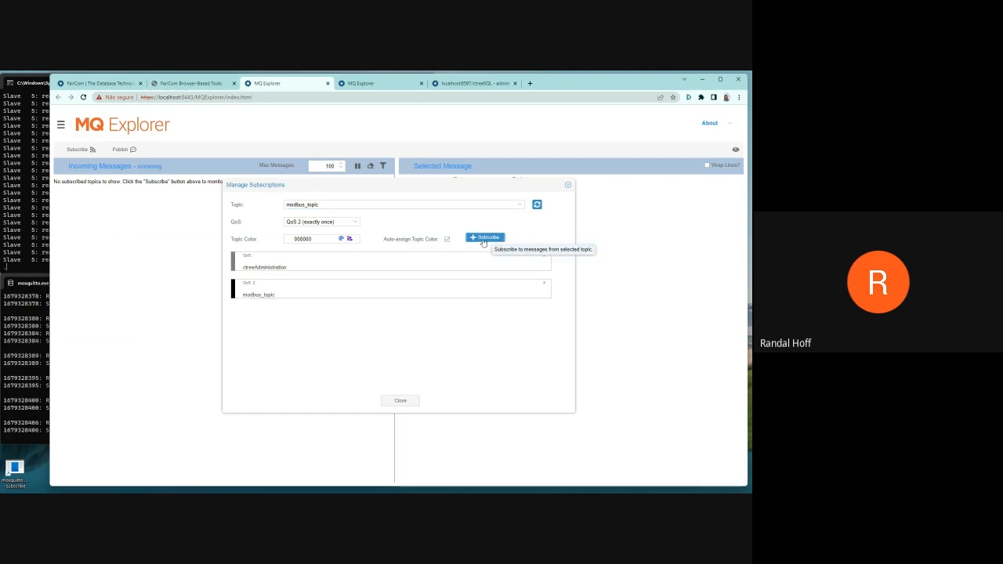
left_click(399, 400)
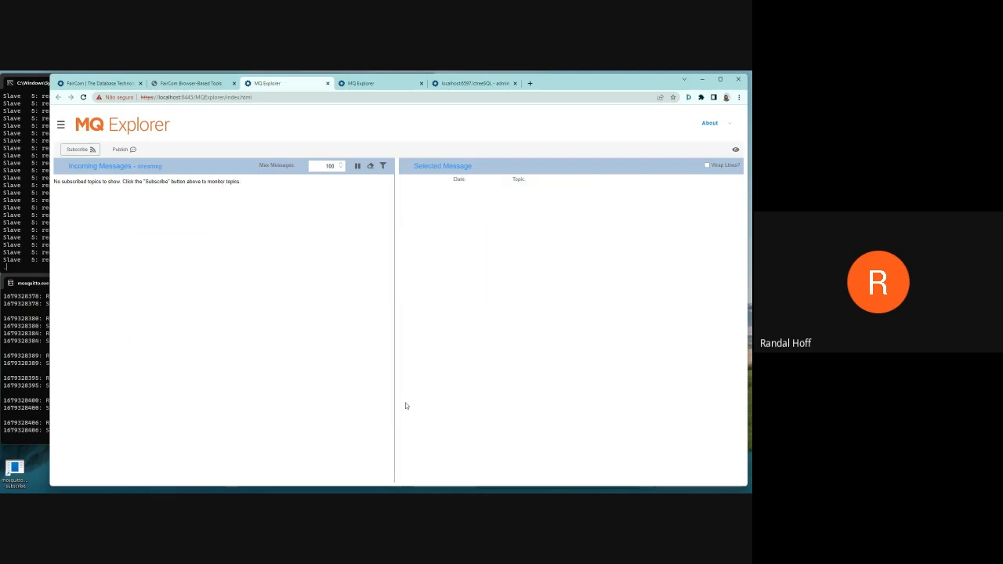
mouse_move(383, 387)
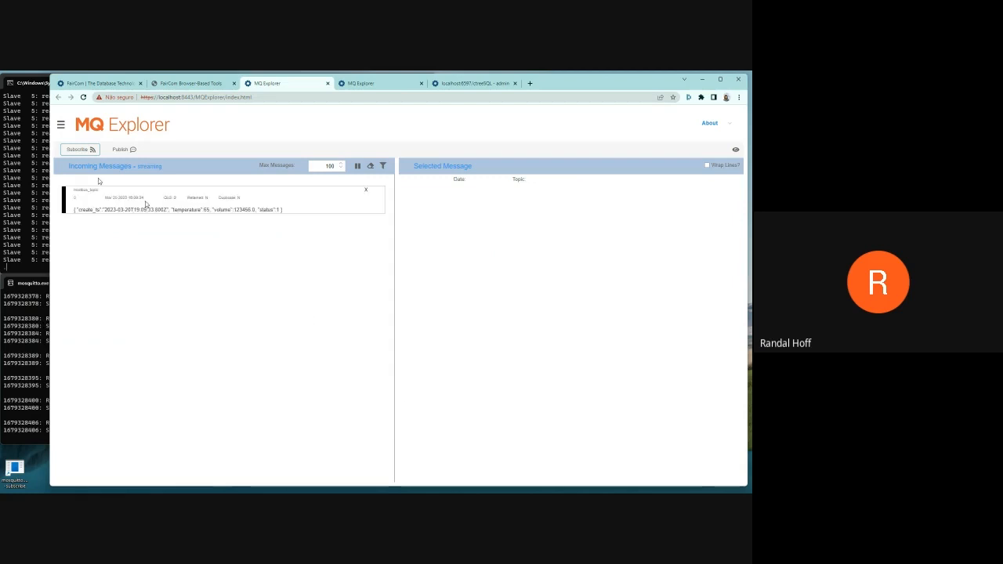
mouse_move(416, 304)
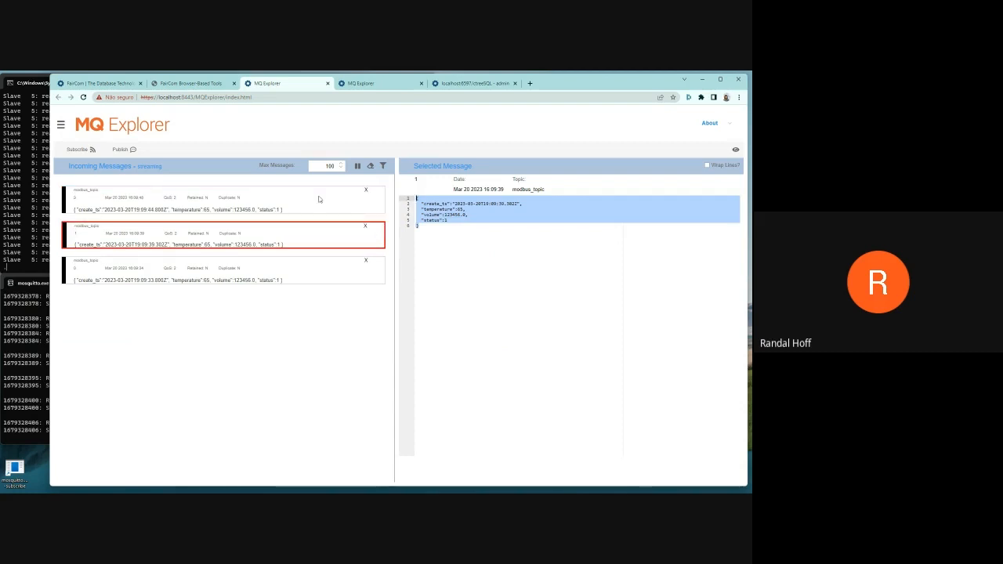
left_click(380, 83)
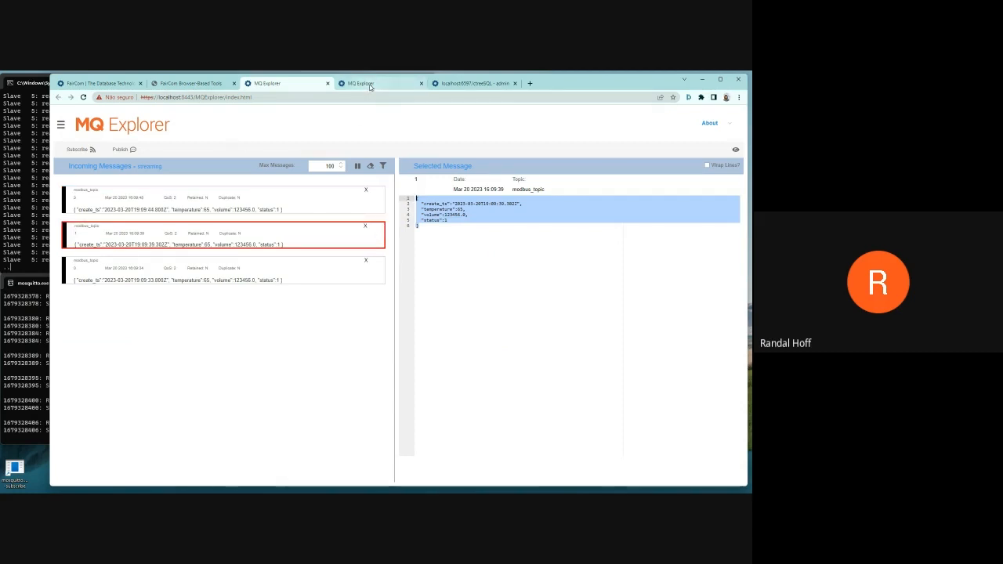
On the other MQ Explorer tab, send the request defining the localhost mosquitto broker connection
left_click(380, 84)
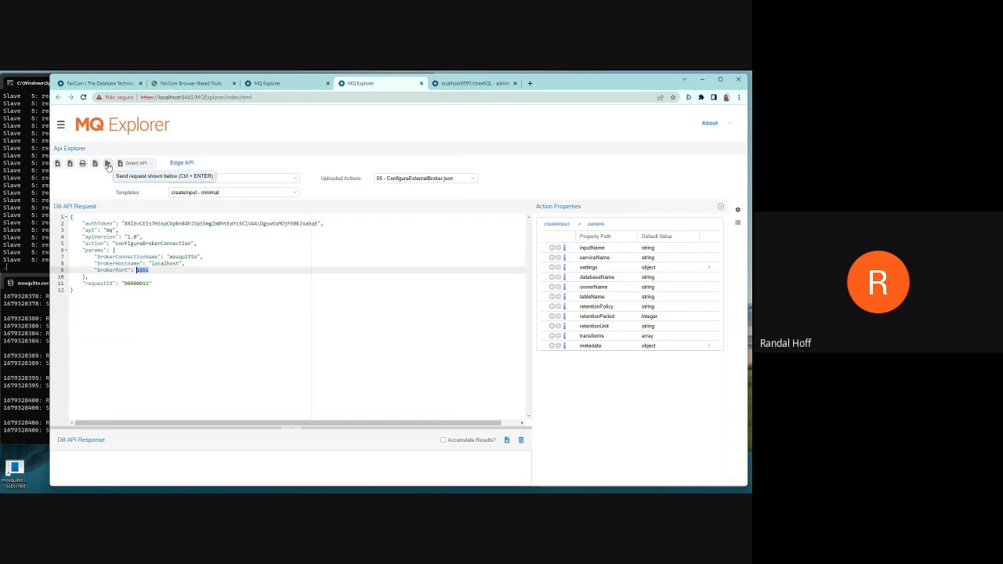
left_click(107, 163)
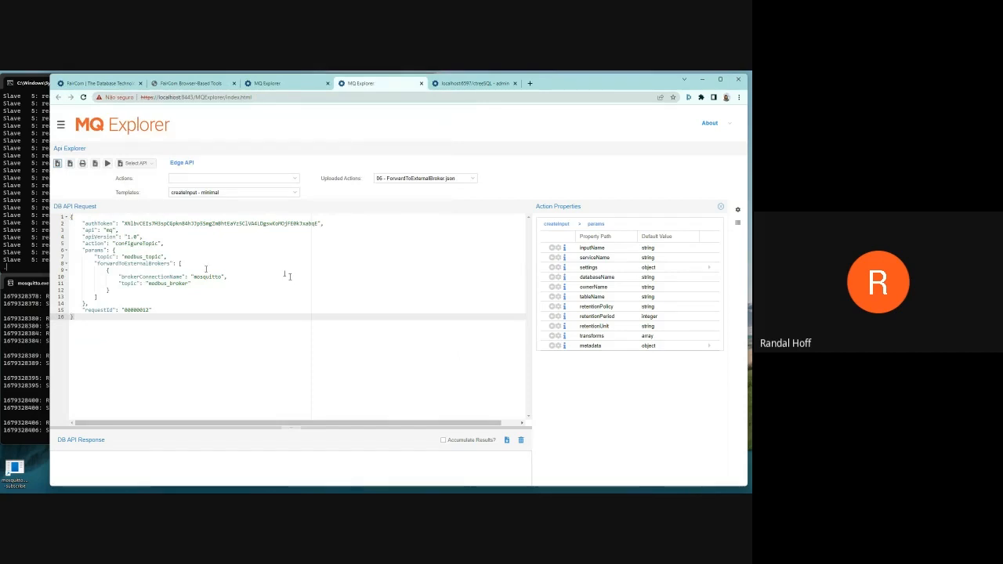
Send the forwardToExternalBrokers request (modbus_topic as modbus_broker), then view FairCom's contact page
double_click(139, 257)
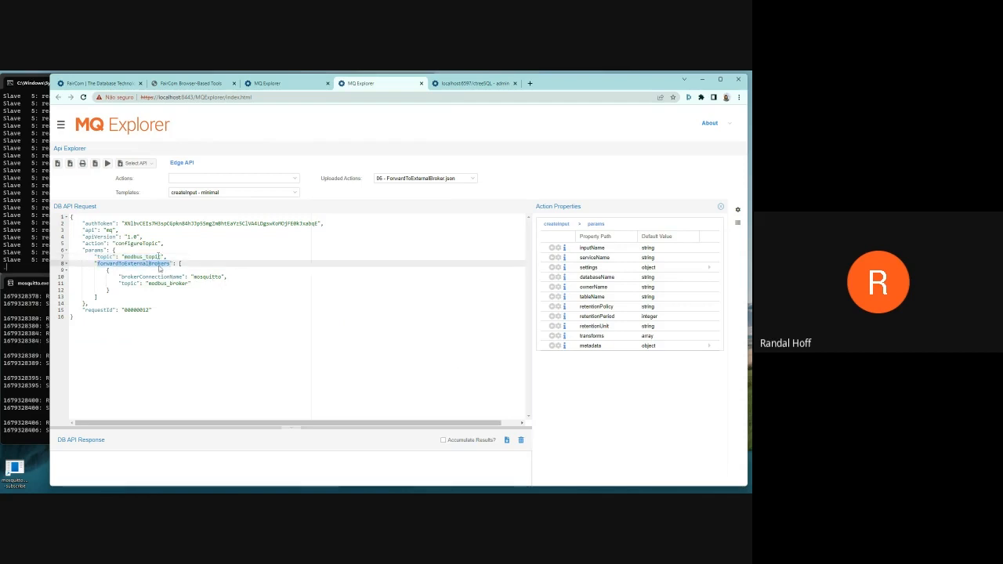
left_click(107, 162)
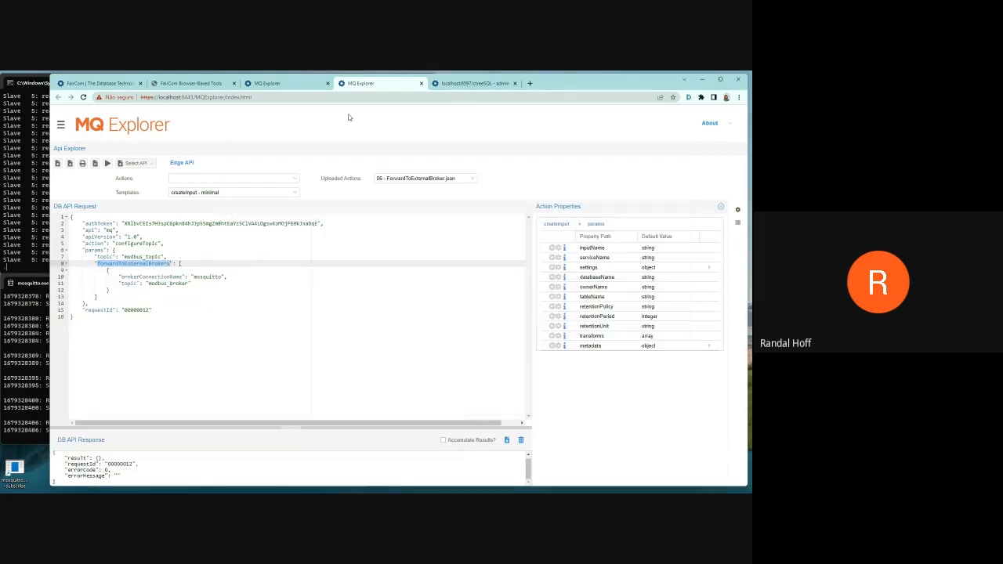
left_click(100, 83)
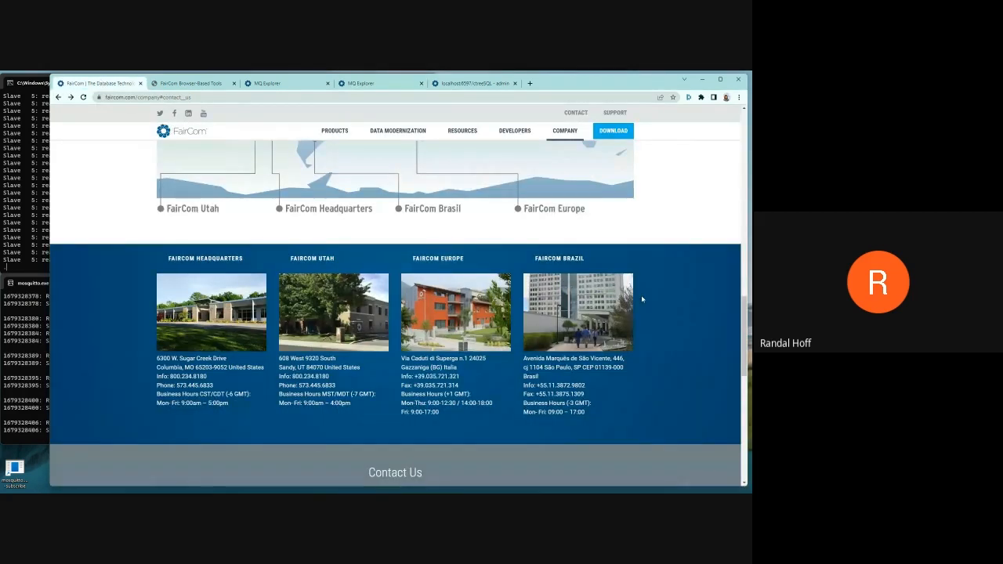
mouse_move(673, 315)
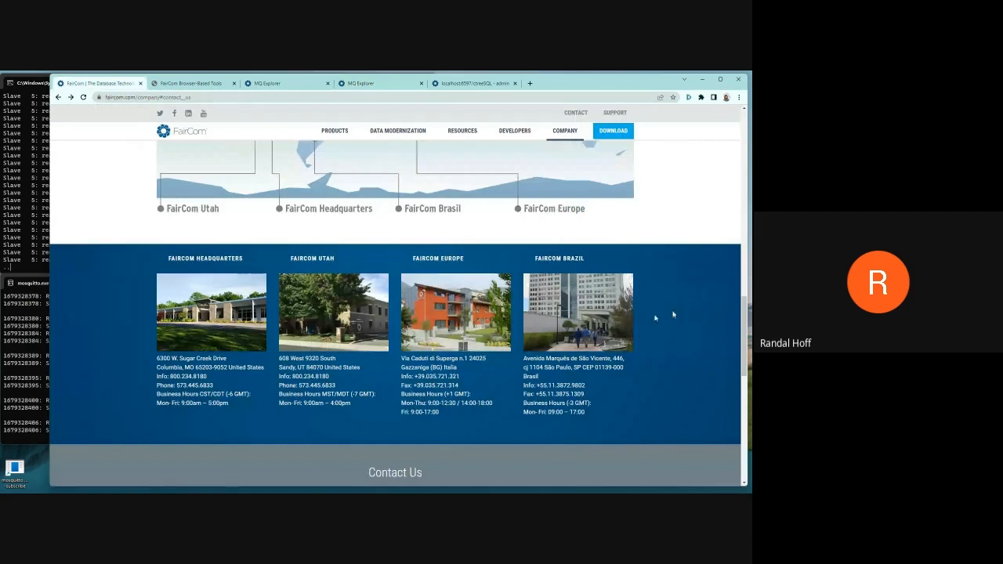